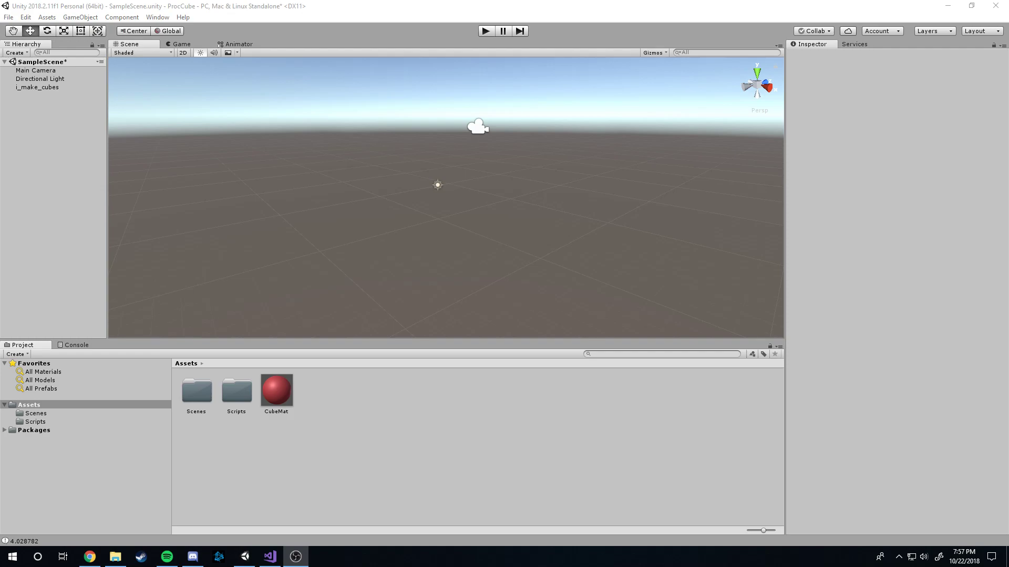
pyautogui.moveTo(693, 190)
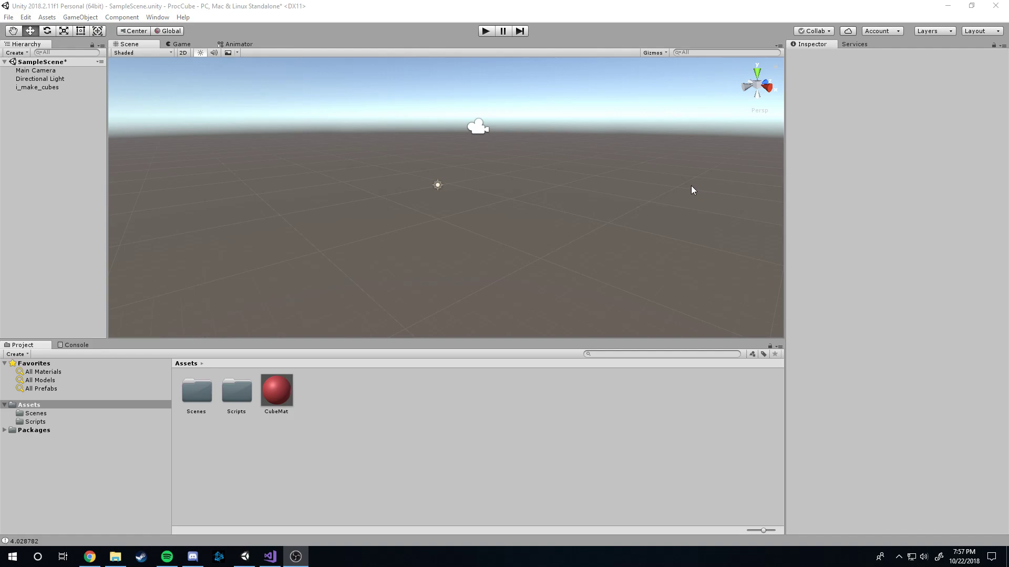
pyautogui.moveTo(572, 120)
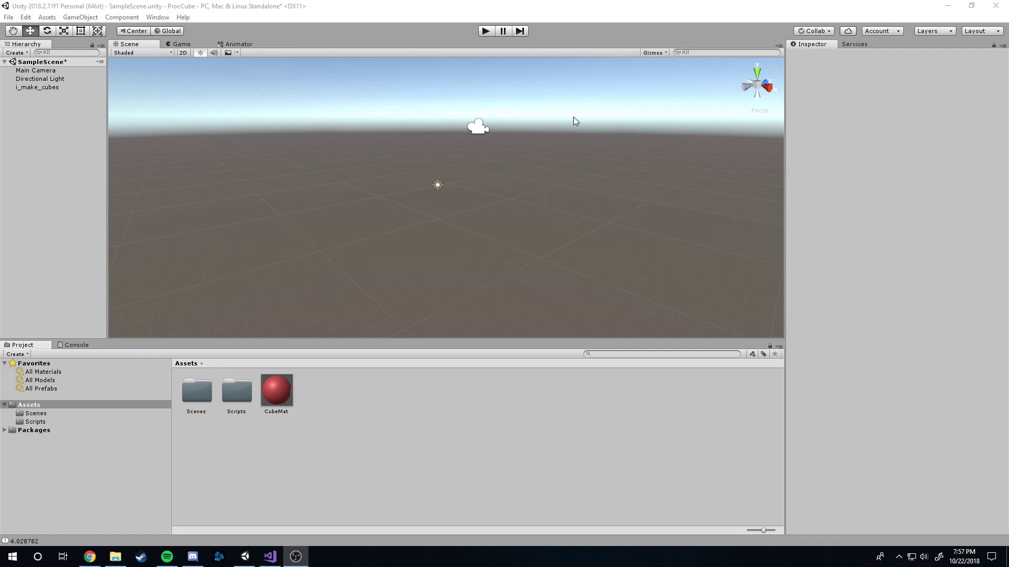
pyautogui.moveTo(487, 72)
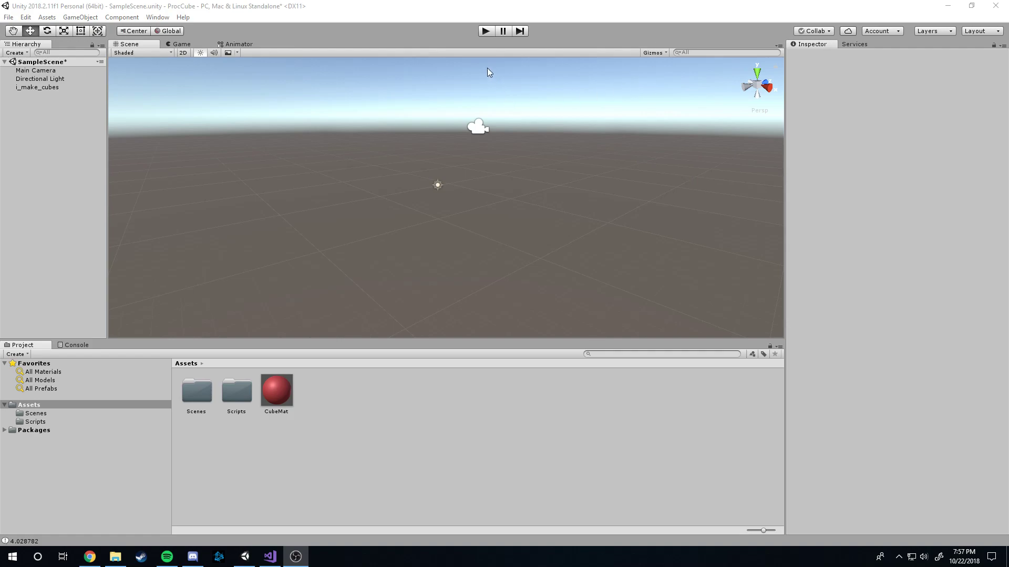
pyautogui.moveTo(485, 65)
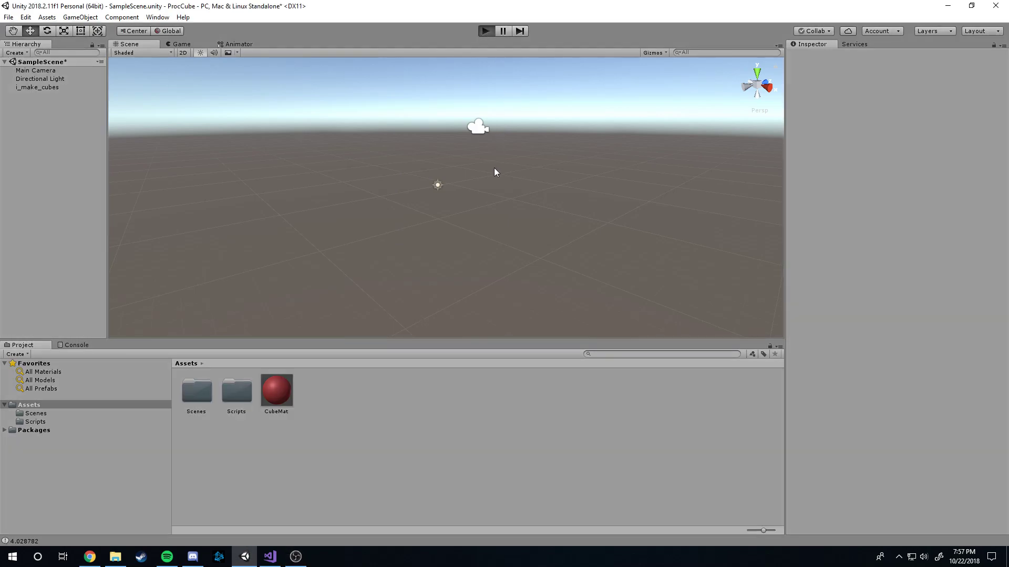
# Enter Play mode so the Game view renders the flat grid of red cubes.
pyautogui.click(486, 29)
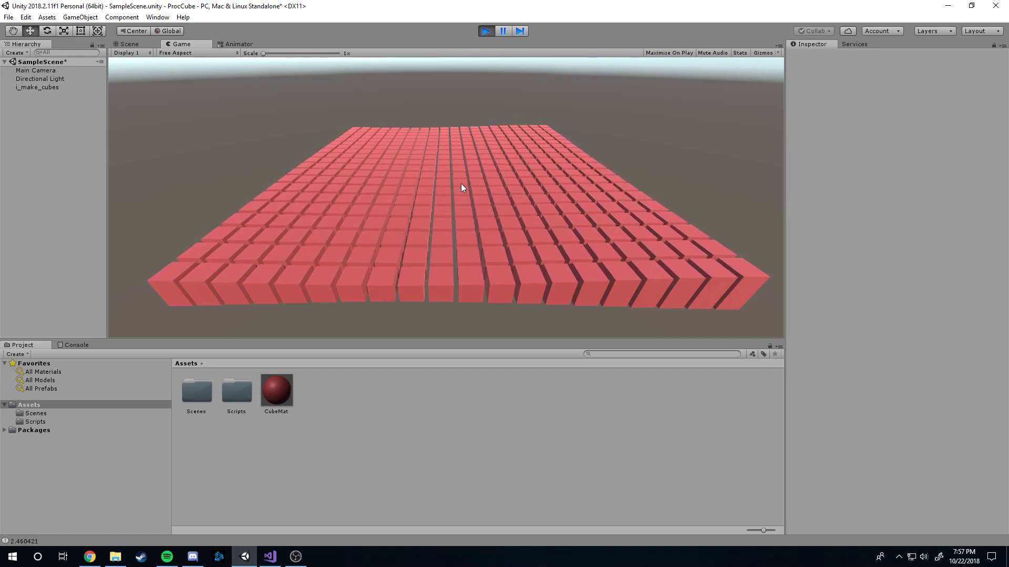
pyautogui.click(518, 31)
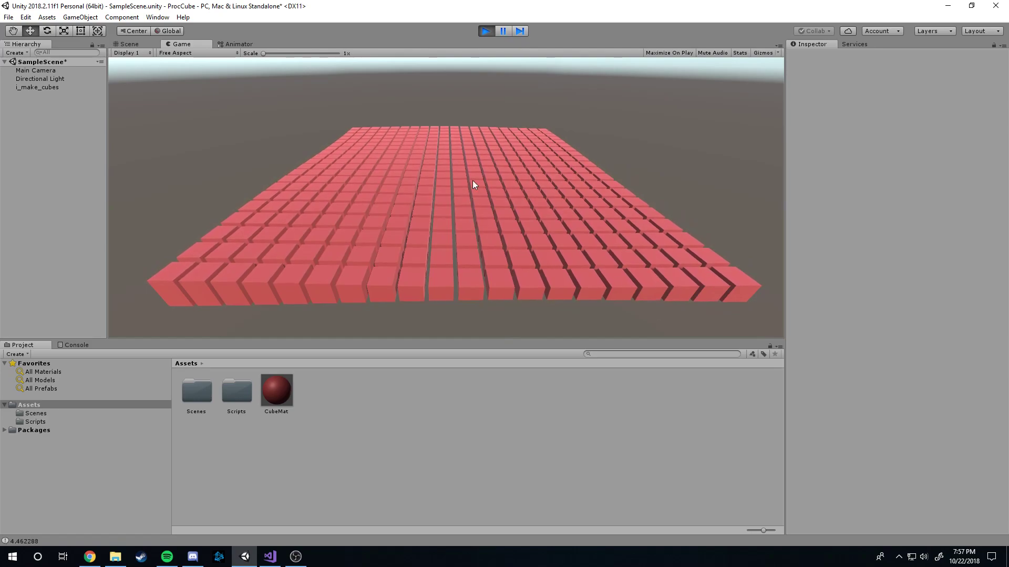
# Inspect i_make_cubes and its Cube Maker / CubeMat details in the Scene view, then return to the Game view.
pyautogui.click(126, 44)
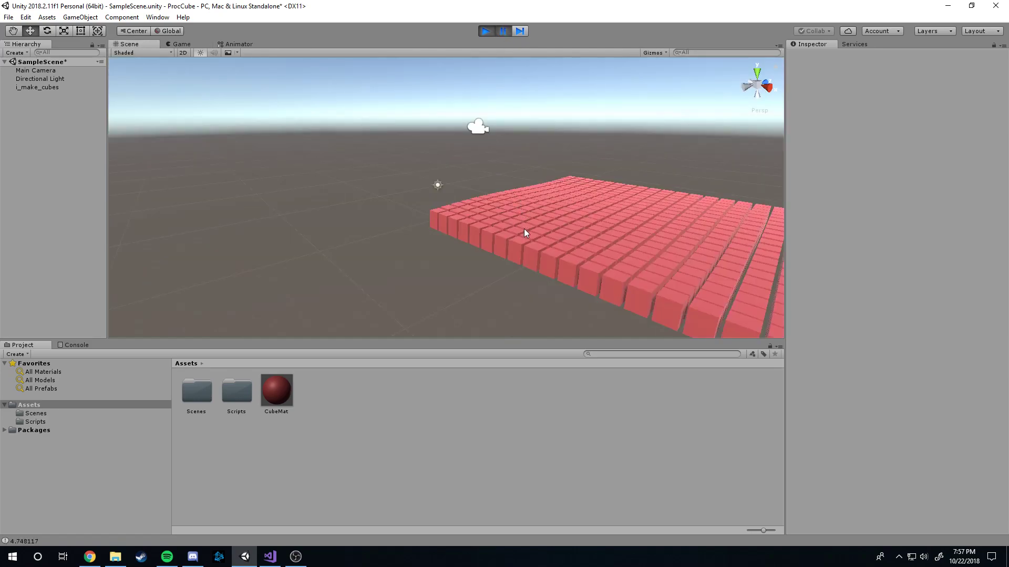
pyautogui.click(35, 87)
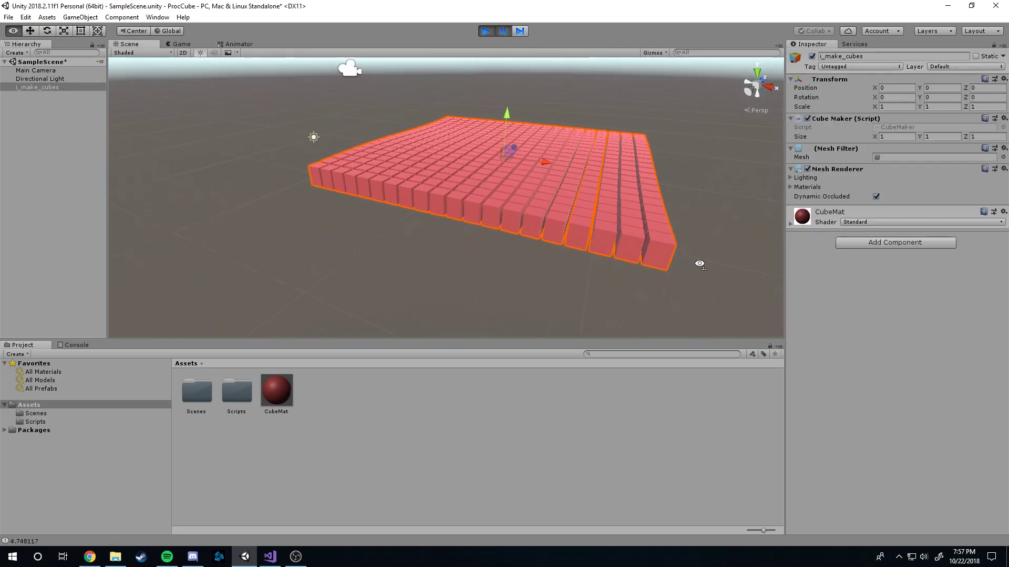
pyautogui.scroll(-3)
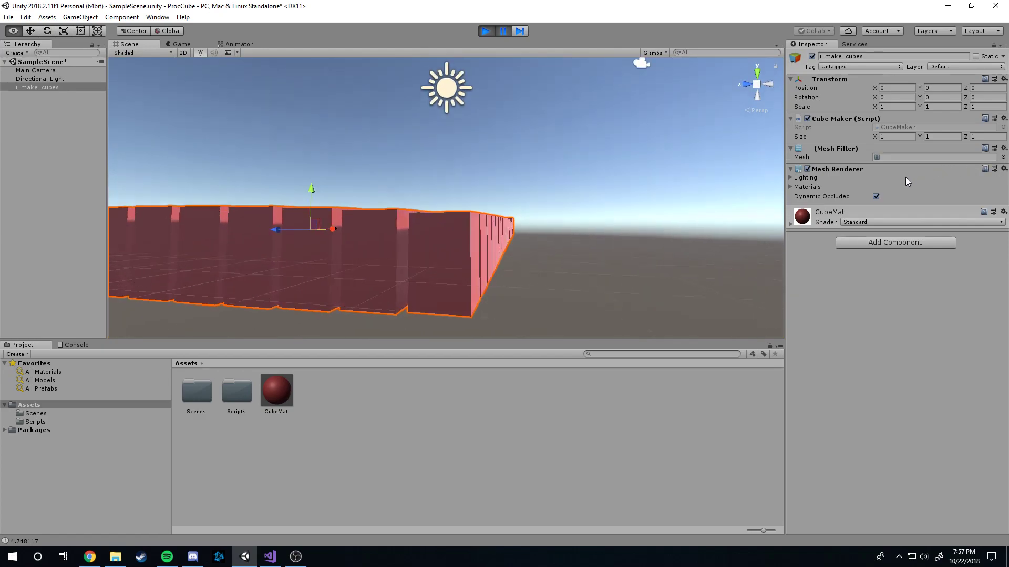
pyautogui.click(485, 30)
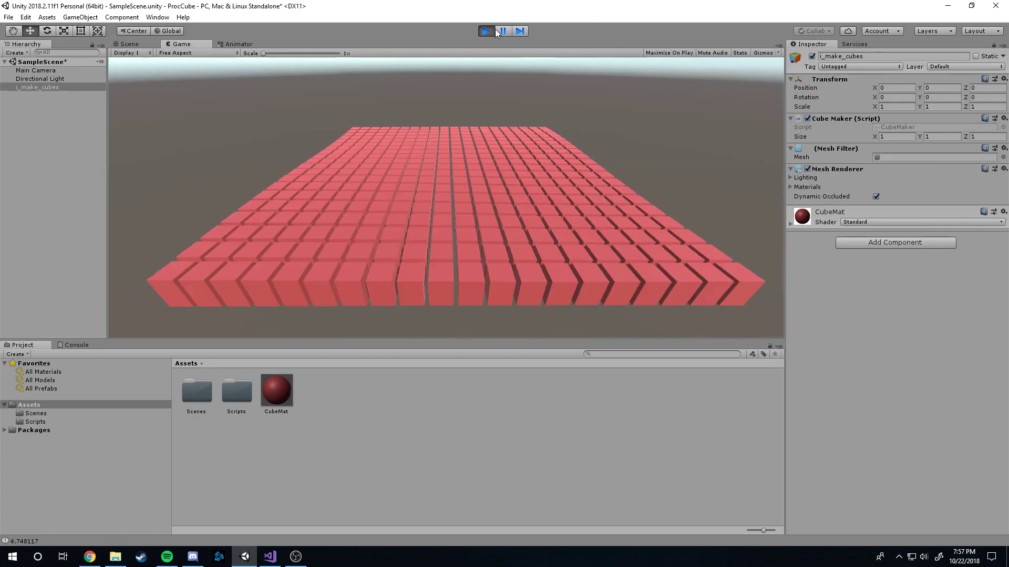